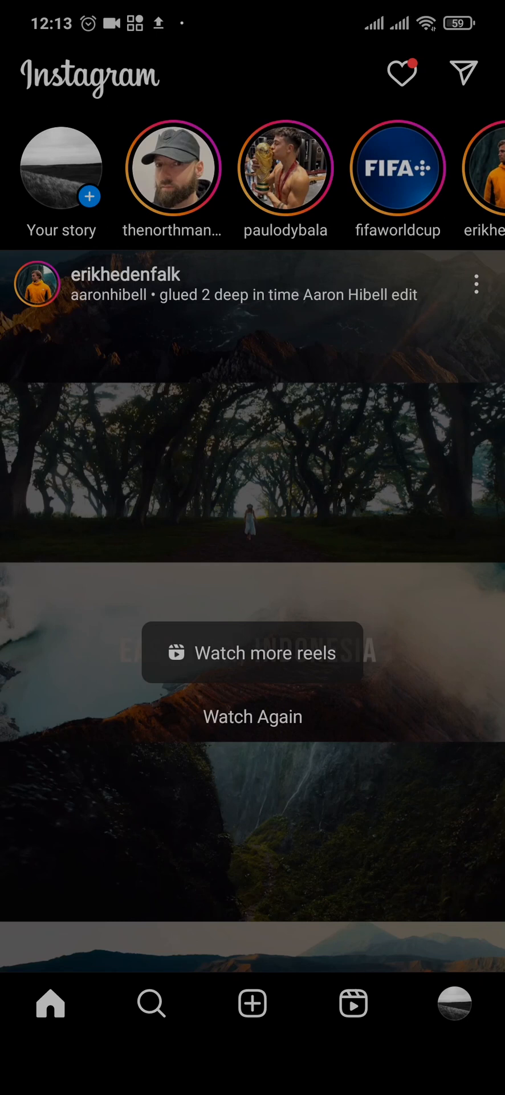
- Go from the home feed to your profile and reach the account Settings page
{"action": "left_click", "coordinate": [454, 1004]}
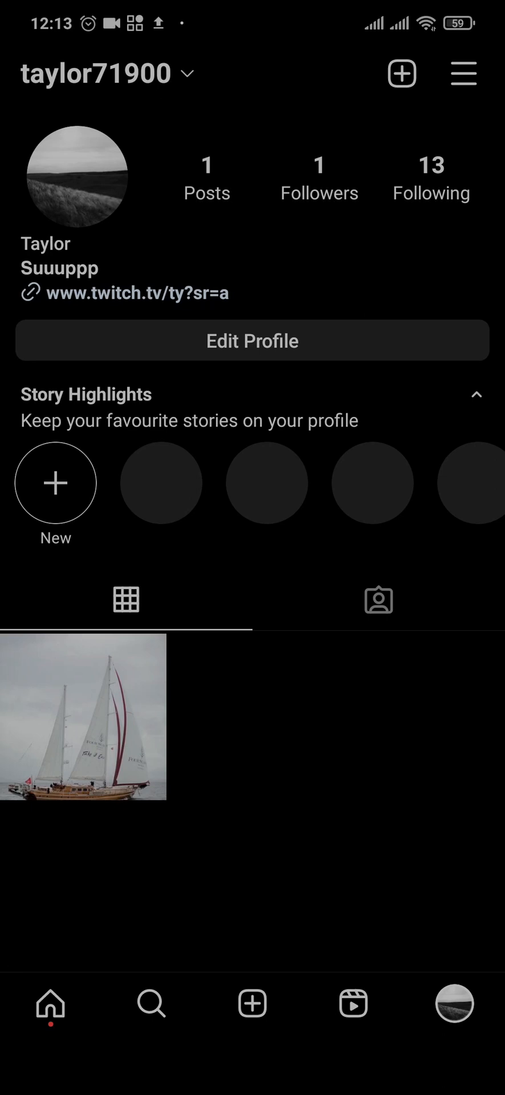
{"action": "left_click", "coordinate": [464, 73]}
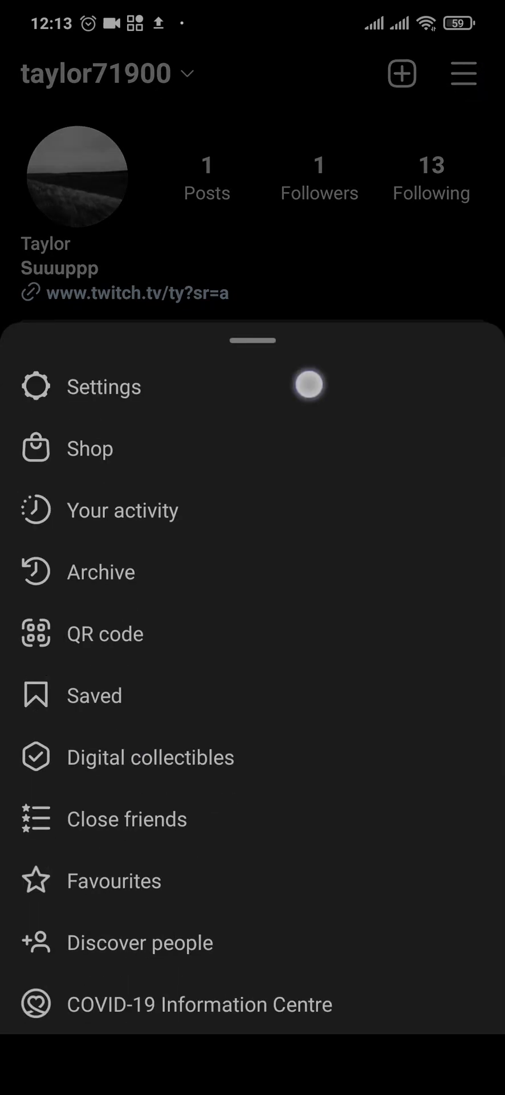
{"action": "left_click", "coordinate": [104, 387]}
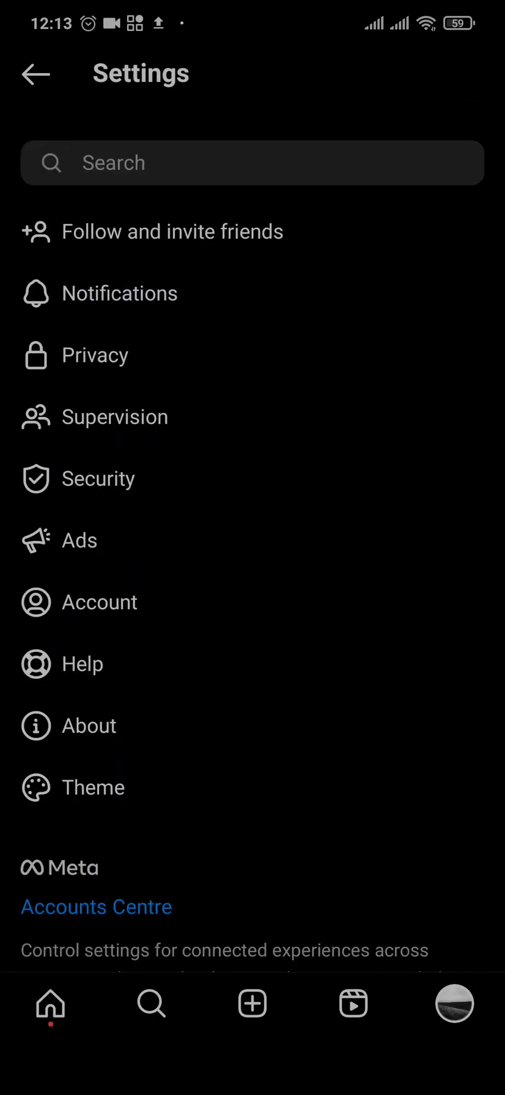
- Reach the message-request options for your followers via Privacy and Messages
{"action": "left_click", "coordinate": [95, 355]}
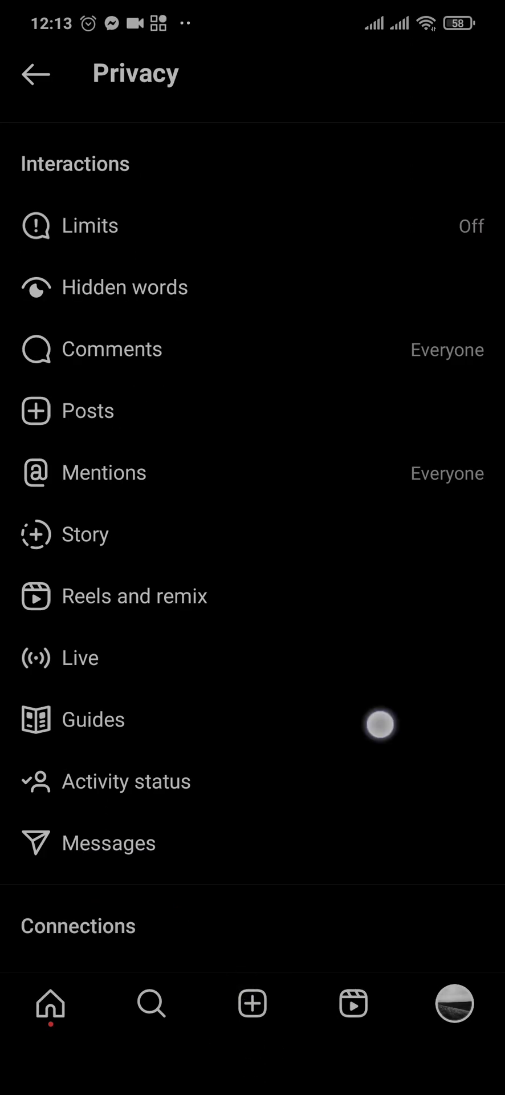
{"action": "left_click", "coordinate": [109, 843]}
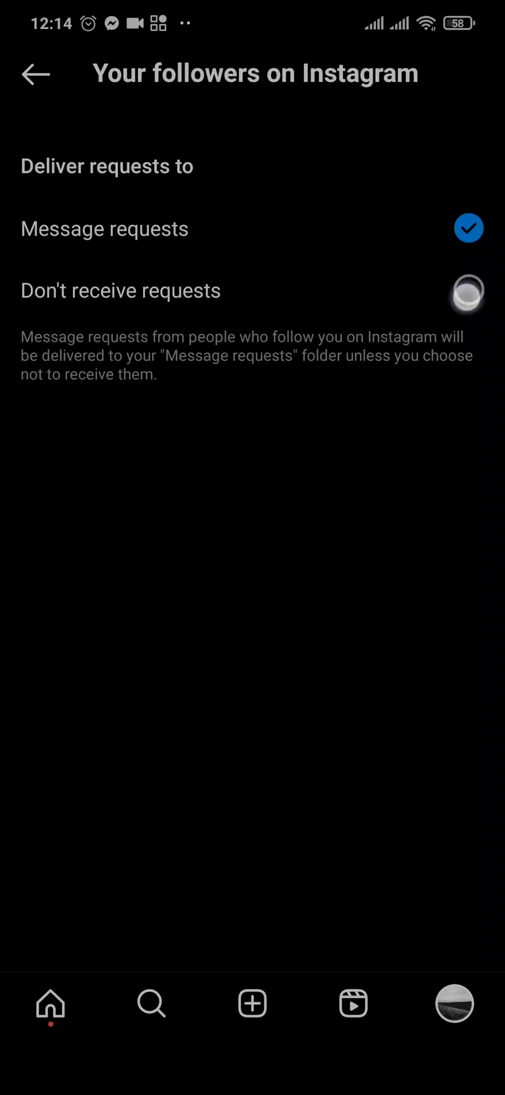
- Set followers and others on Instagram to 'Don't receive' requests and return to Settings
{"action": "left_click", "coordinate": [36, 73]}
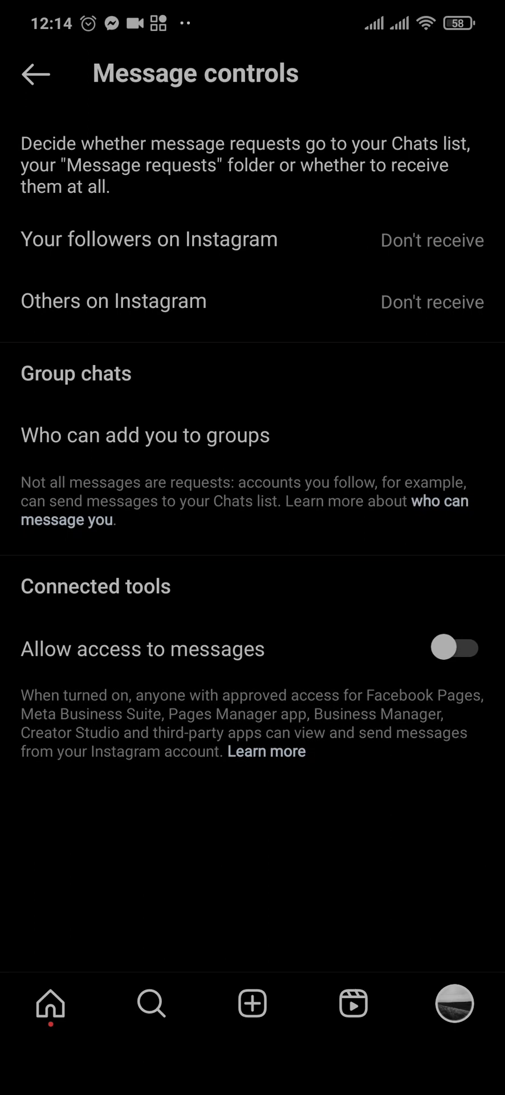
{"action": "left_click", "coordinate": [35, 75]}
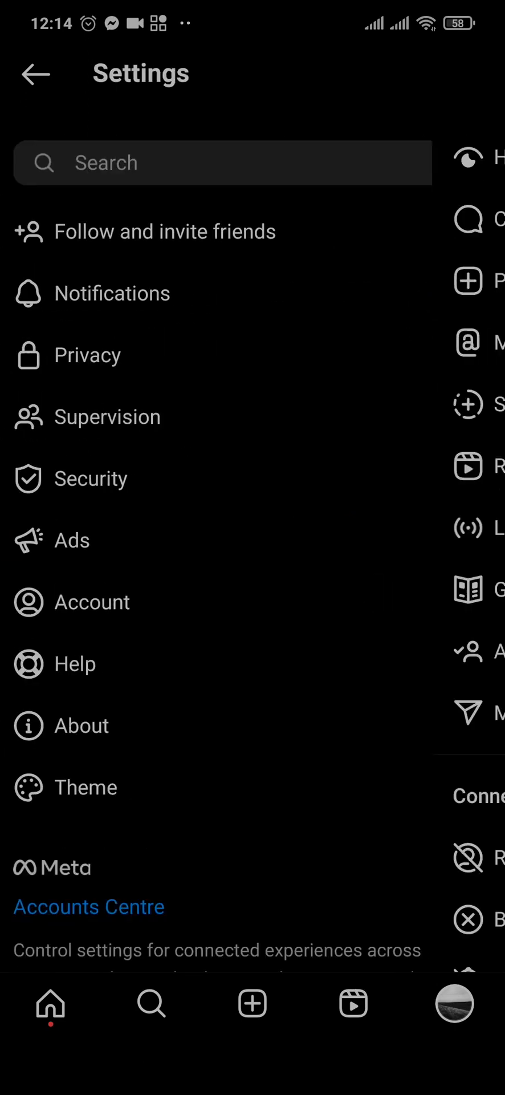